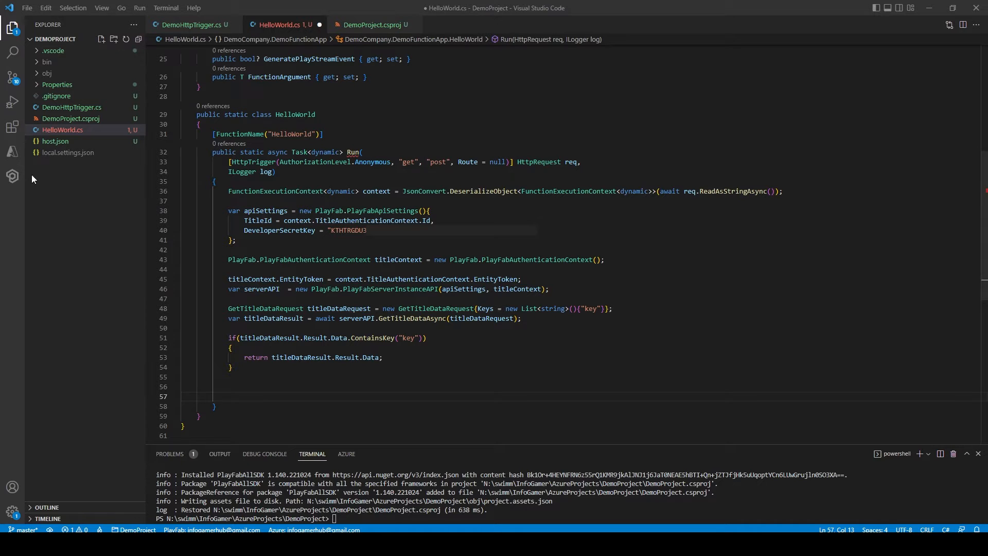
# From the Azure view's Workspace section, deploy DemoProject to a Function App
pyautogui.click(12, 151)
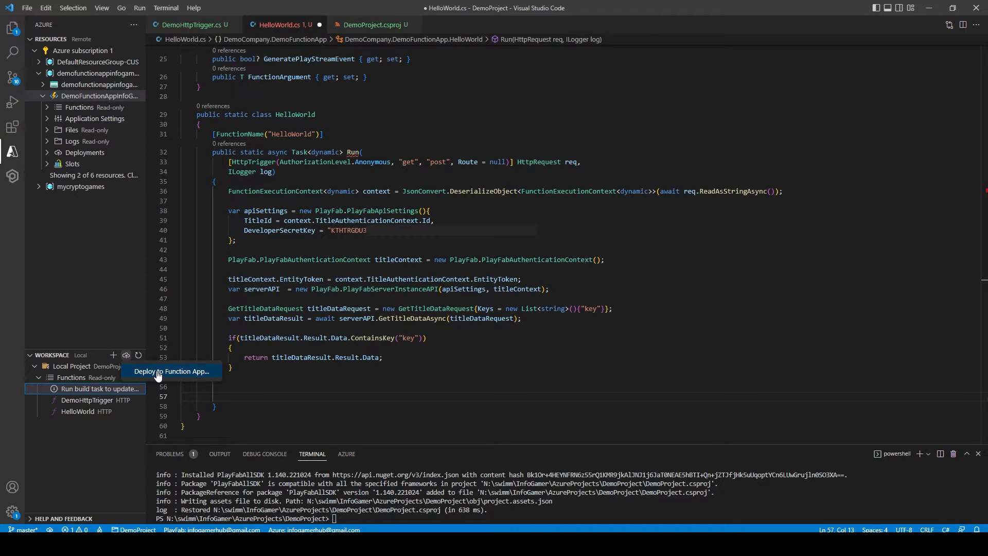
pyautogui.click(172, 371)
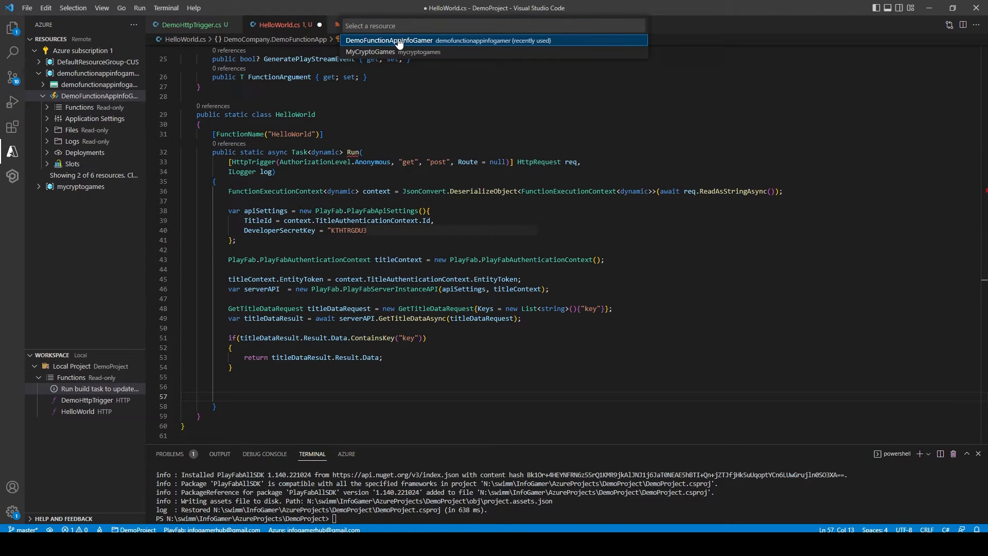
# Deploy to DemoFunctionAppInfoGamer, then cancel after the 'not all code paths return a value' build error
pyautogui.click(388, 41)
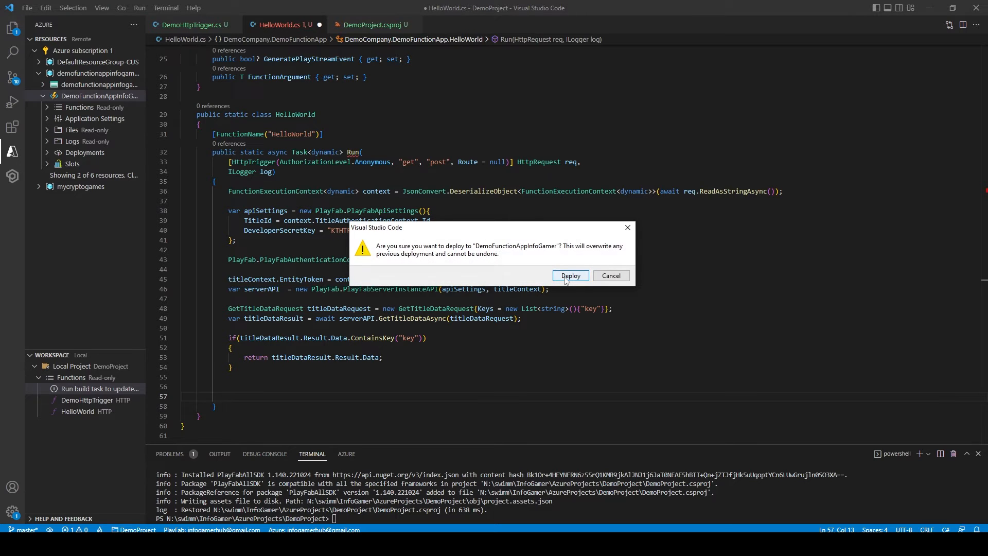
pyautogui.click(569, 275)
pyautogui.write('2')
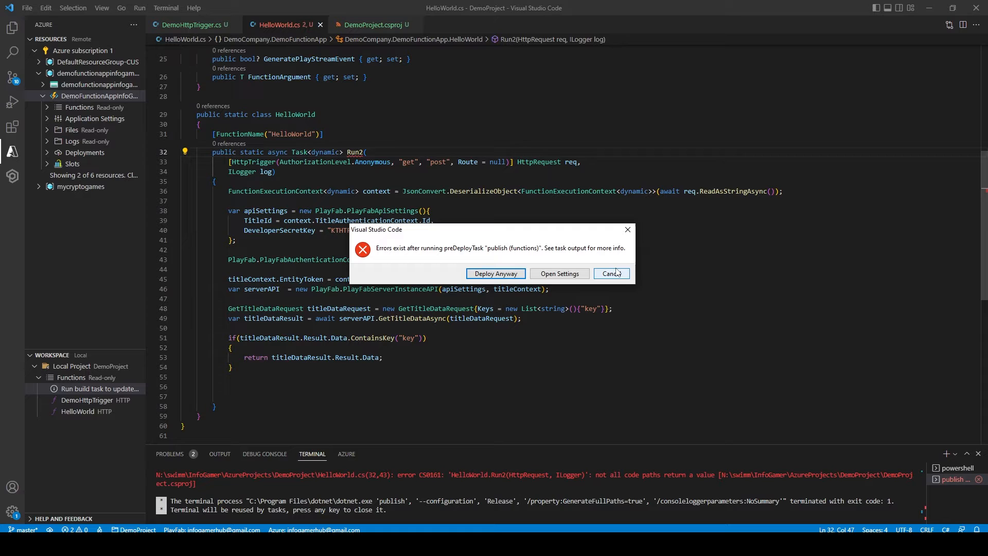
pyautogui.click(610, 273)
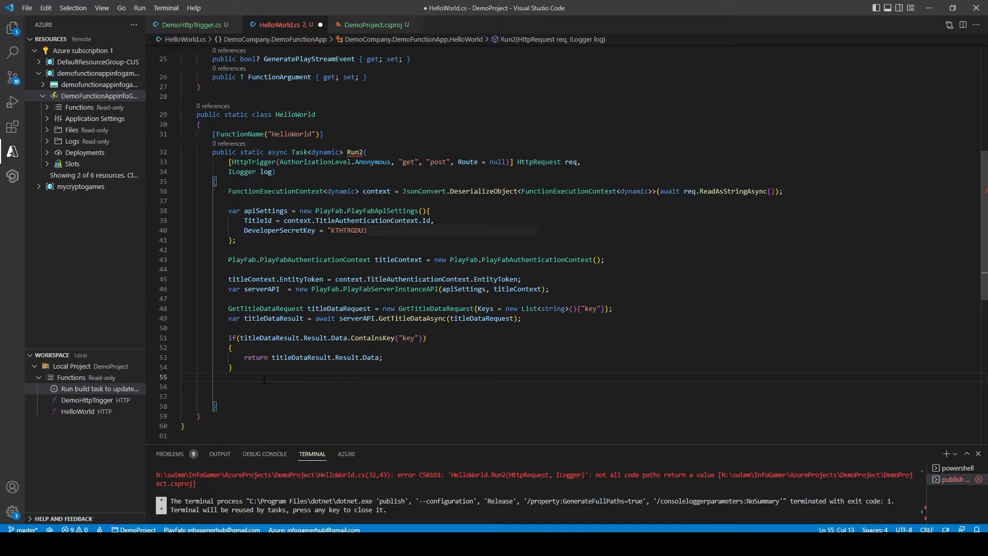
# Add 'return 0;' after the if block in HelloWorld.cs so the redeploy succeeds
pyautogui.write('return 0;')
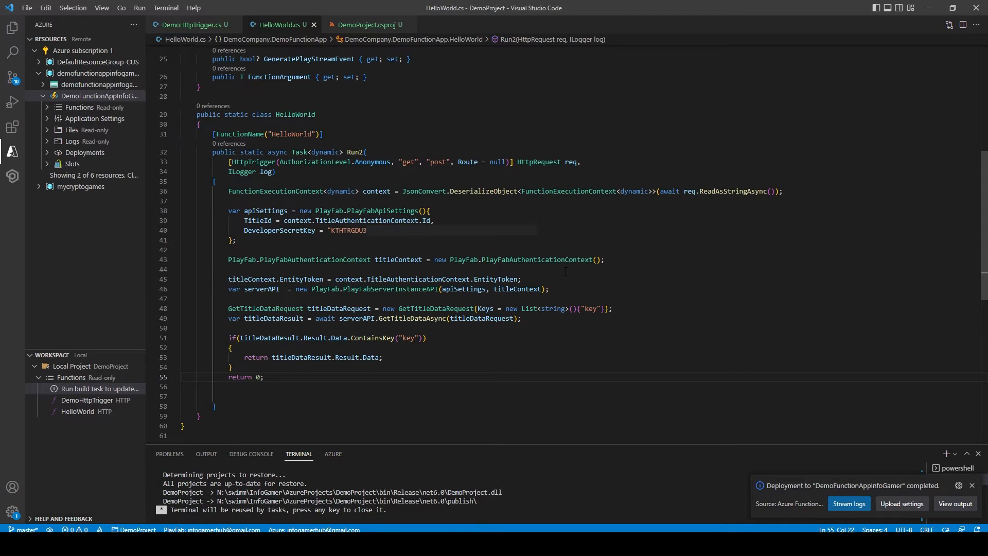
pyautogui.moveTo(832, 475)
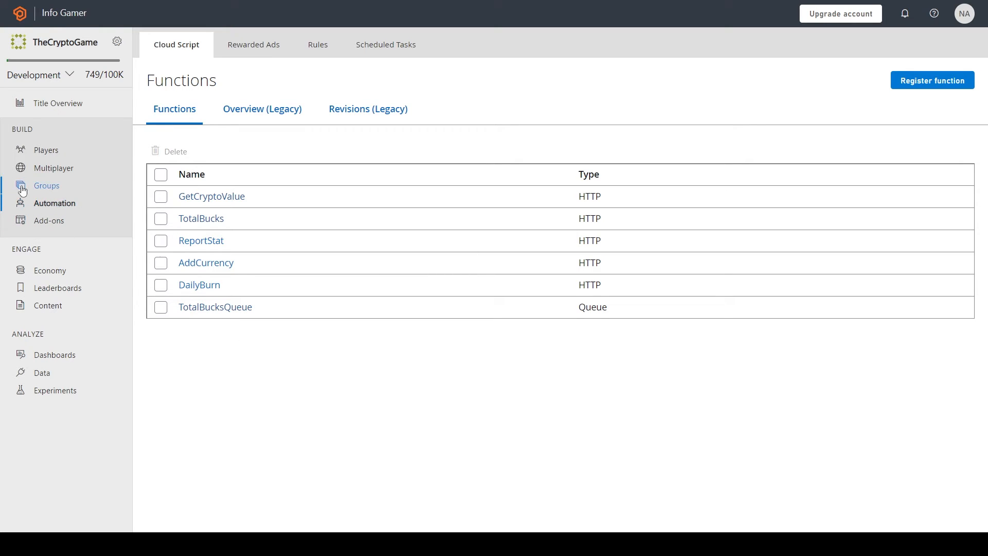
pyautogui.moveTo(55, 203)
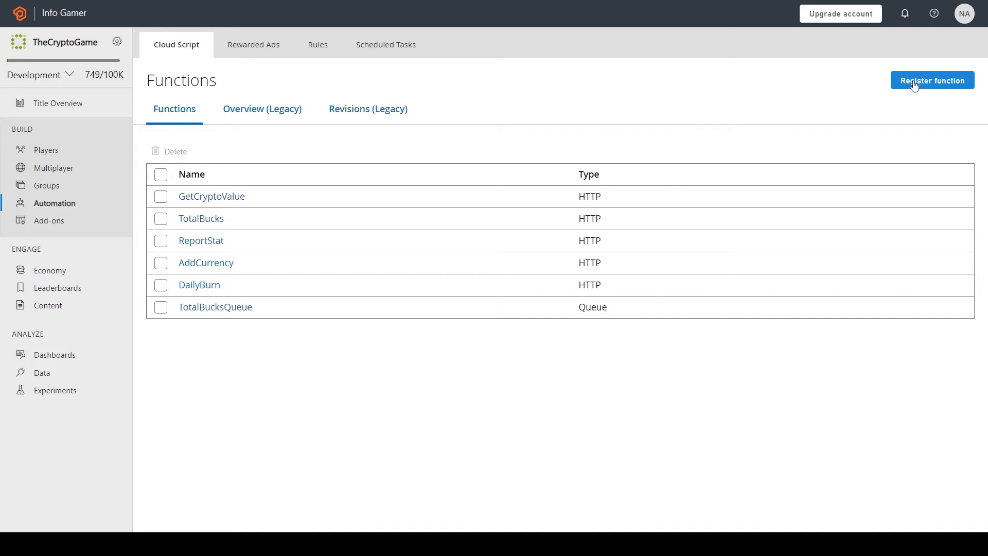
# Start registering a Cloud Script function in PlayFab and name it HelloWorld
pyautogui.click(932, 81)
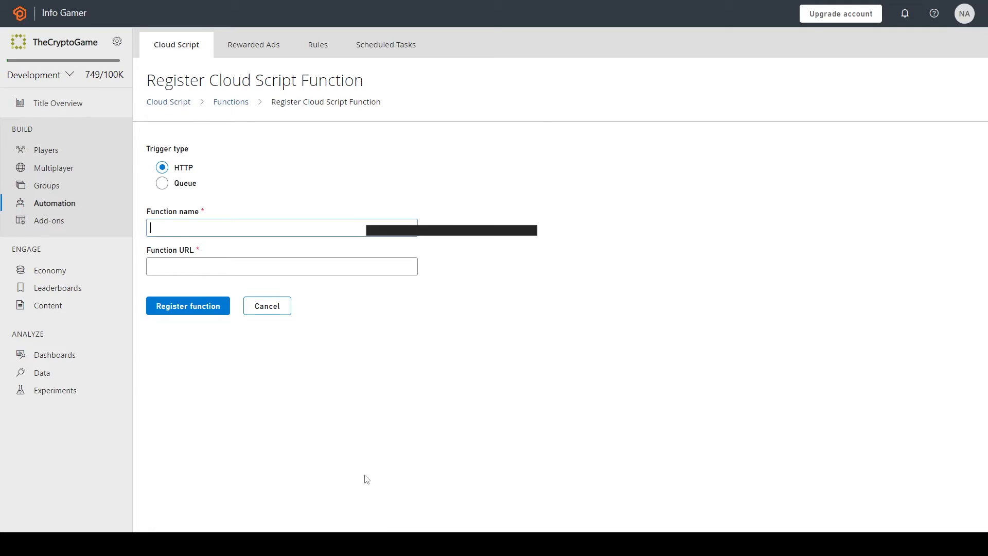
pyautogui.write('HelloWorld')
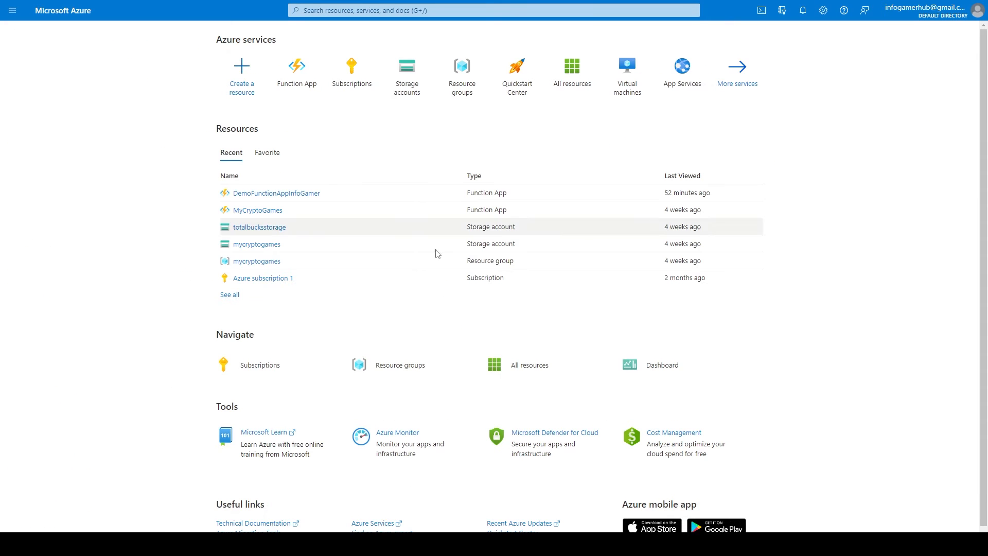
pyautogui.moveTo(296, 73)
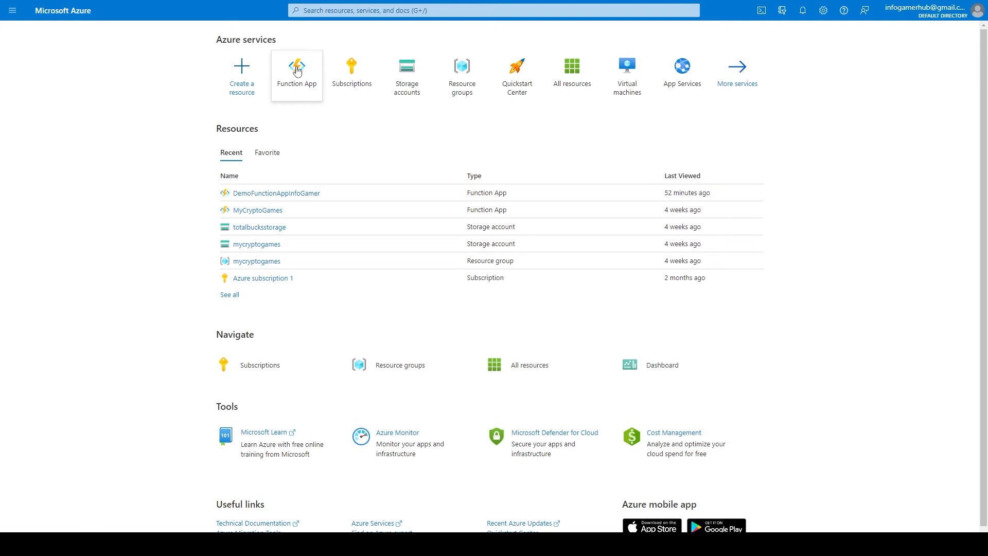
# In Azure Portal, open the HelloWorld function in DemoFunctionAppInfoGamer
pyautogui.click(297, 70)
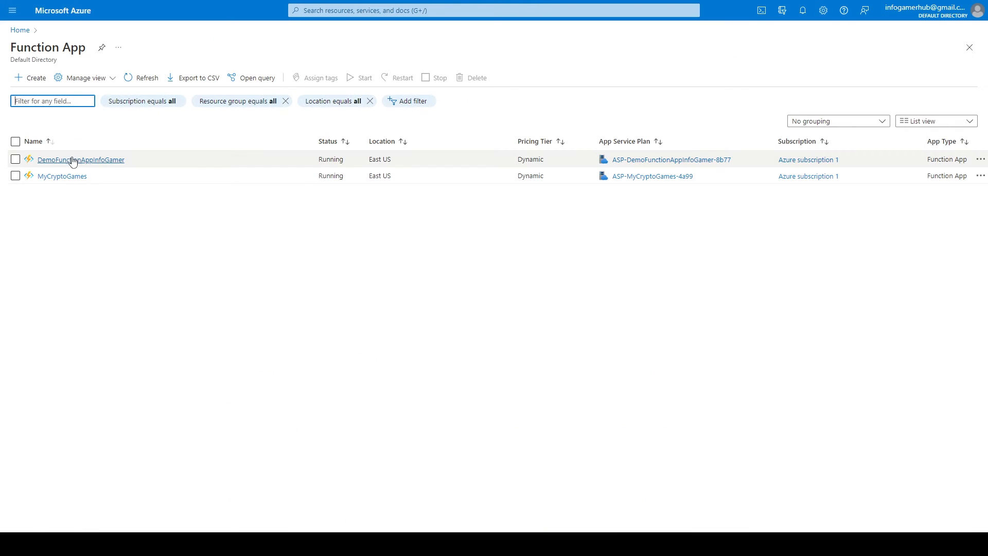
pyautogui.click(80, 160)
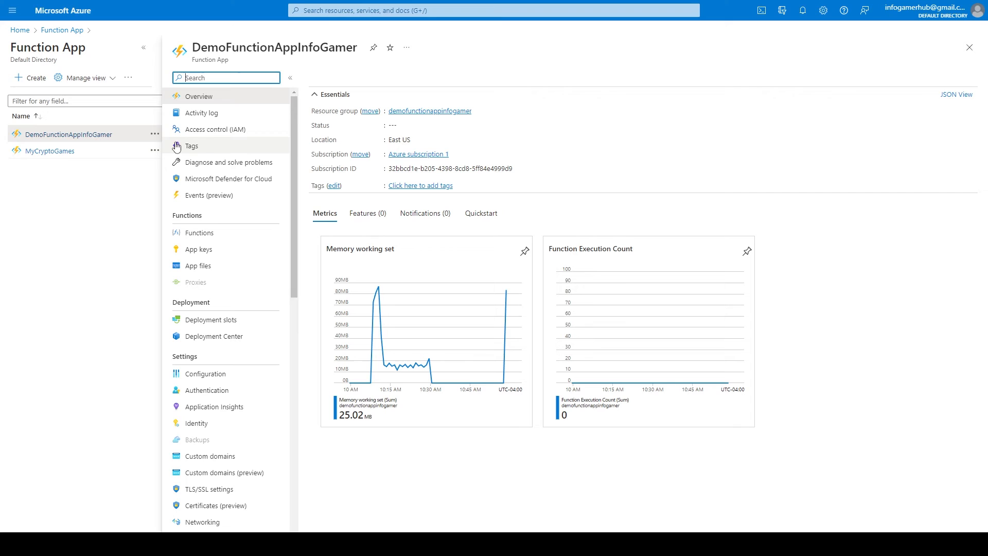
pyautogui.click(199, 233)
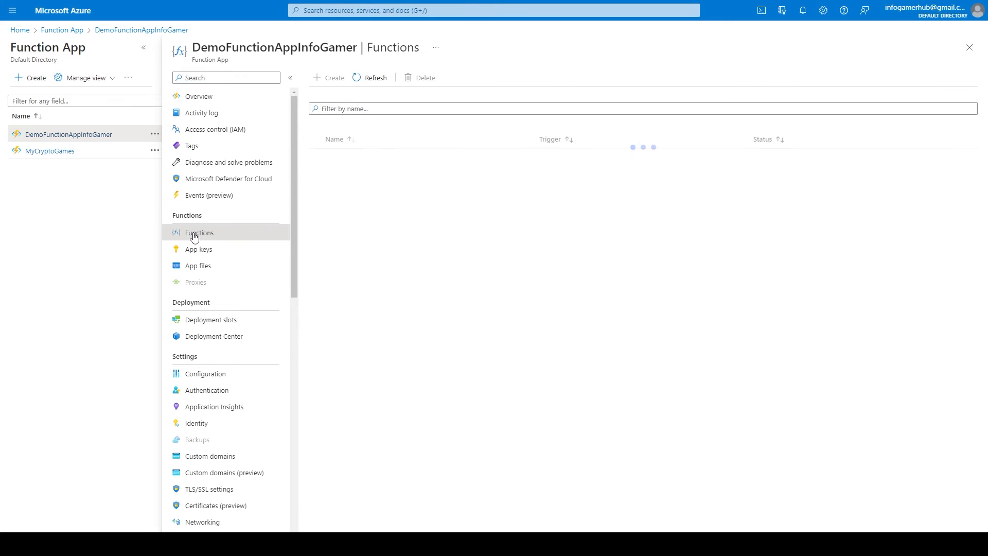
pyautogui.click(199, 233)
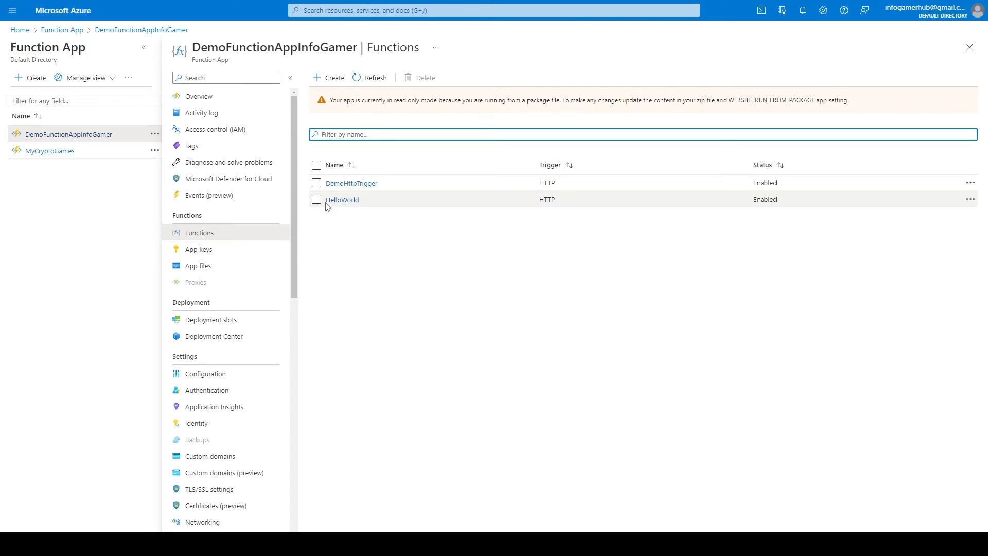
pyautogui.click(342, 200)
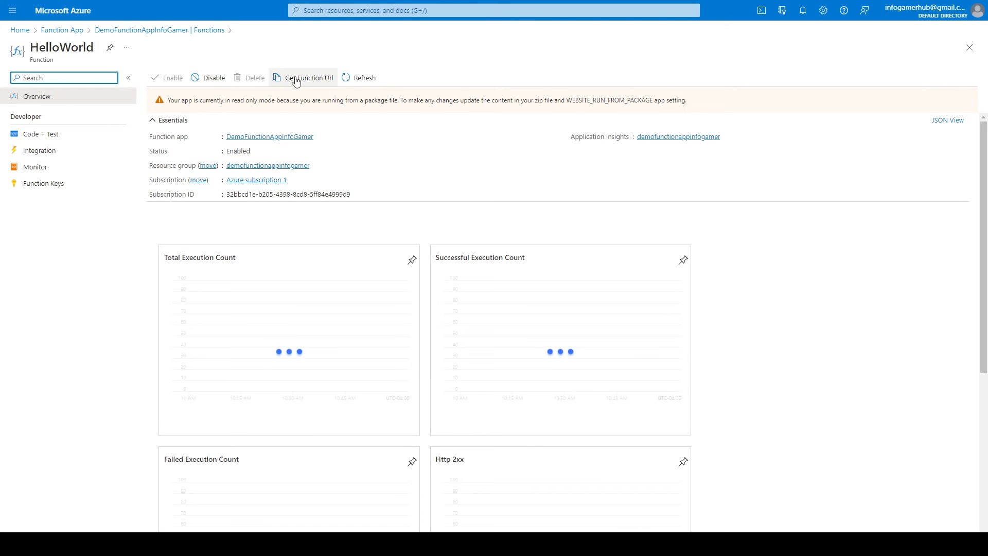
# Copy HelloWorld's function URL into PlayFab's Function URL field
pyautogui.click(308, 78)
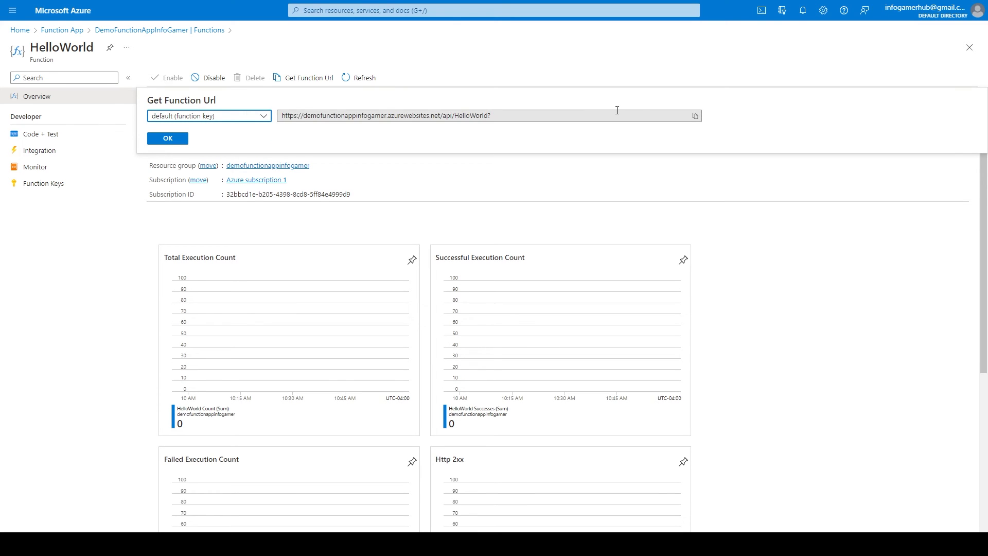
pyautogui.click(693, 115)
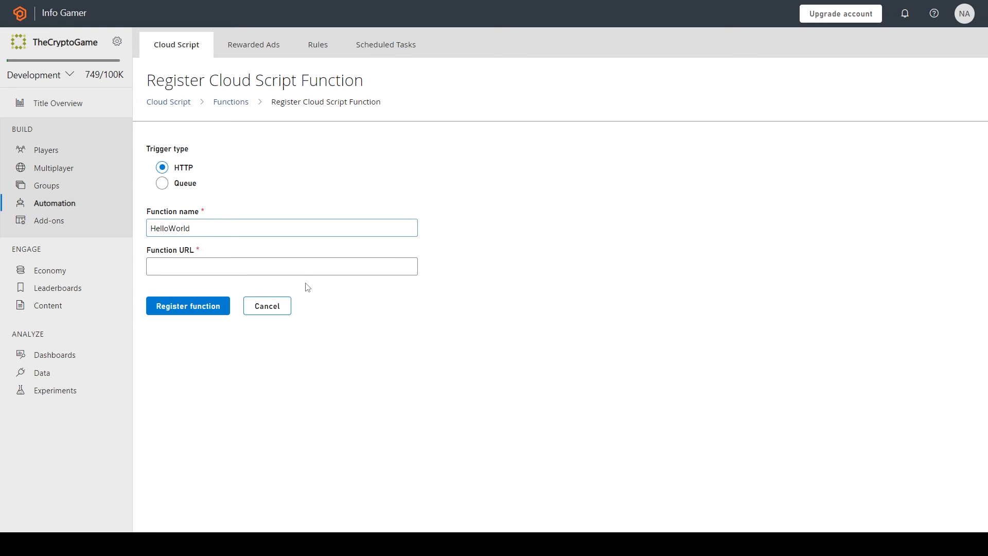
pyautogui.write('https://demofunctionappinfogamer.azurewebsites.net/api/HelloWorld?')
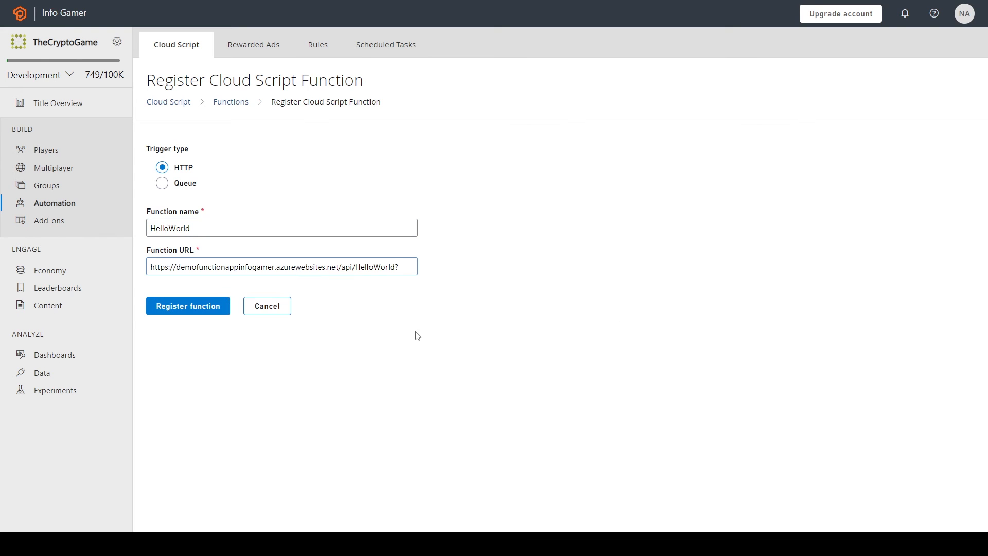